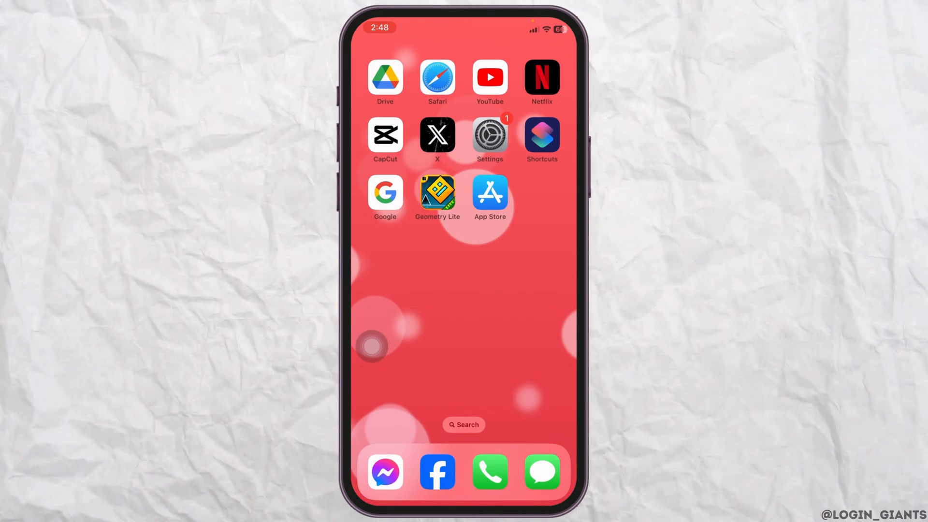
mouse_move(540, 173)
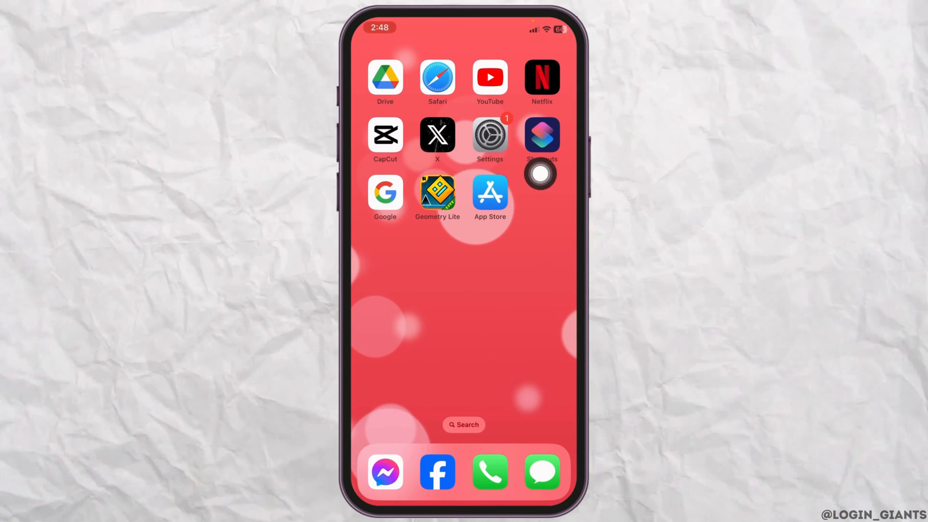
Step: Open the Settings app from the Home Screen to its main list
left_click(490, 135)
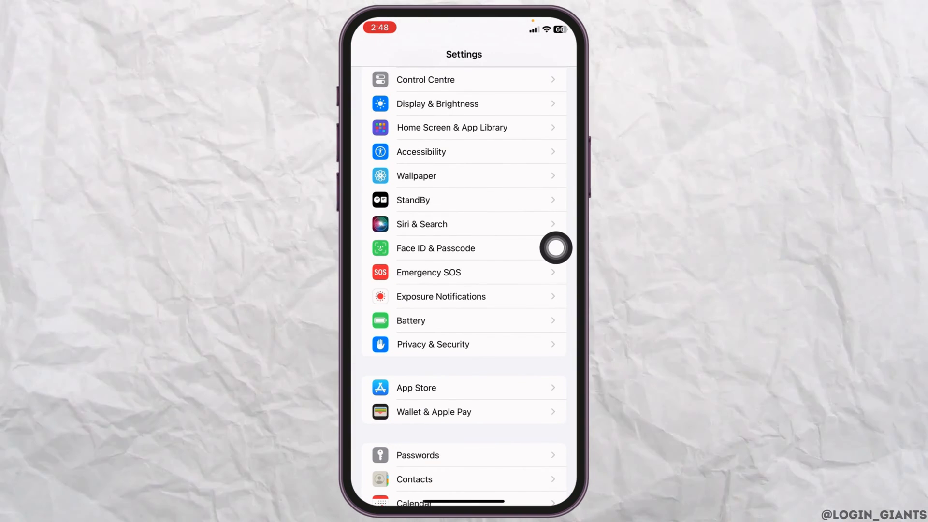
Step: Enable Face ID for iPhone Unlock, iTunes & App Store, Wallet & Apple Pay and Password AutoFill, with Require Attention off
left_click(435, 249)
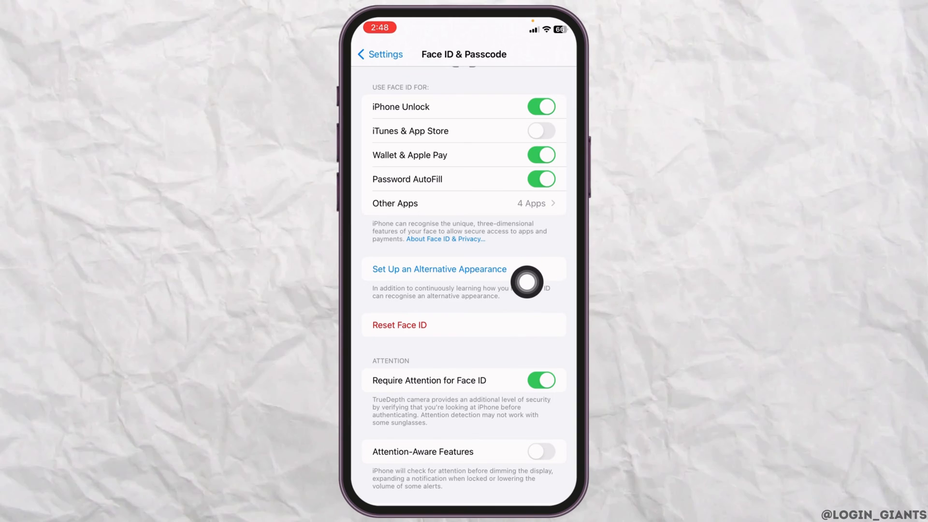
mouse_move(544, 167)
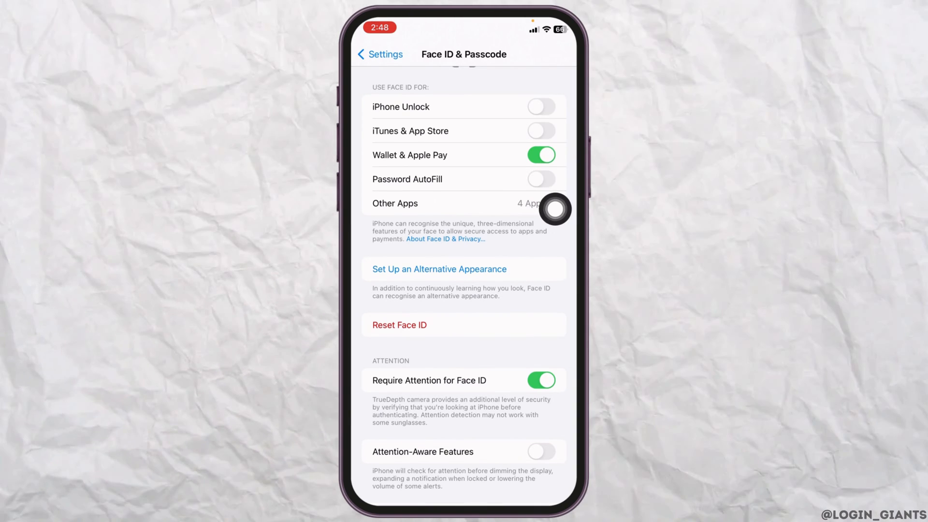
scroll("down", 3)
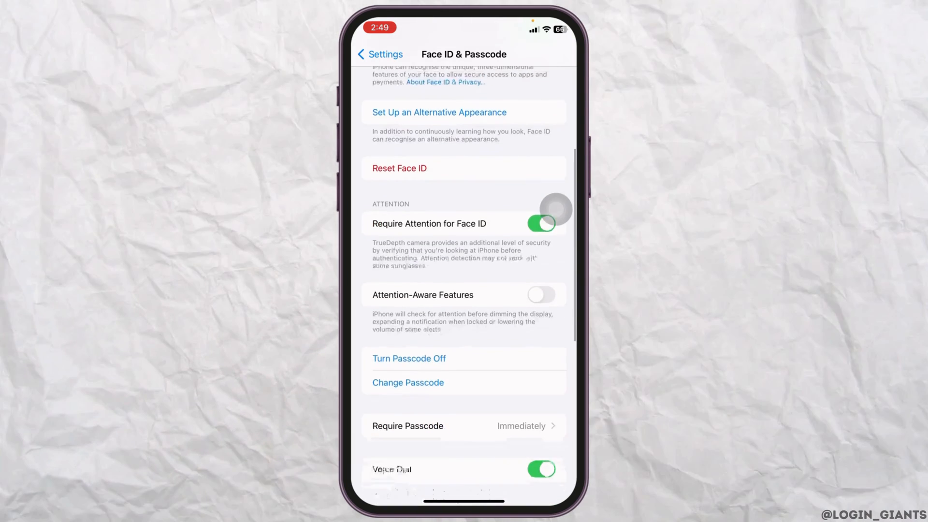
scroll("up", 3)
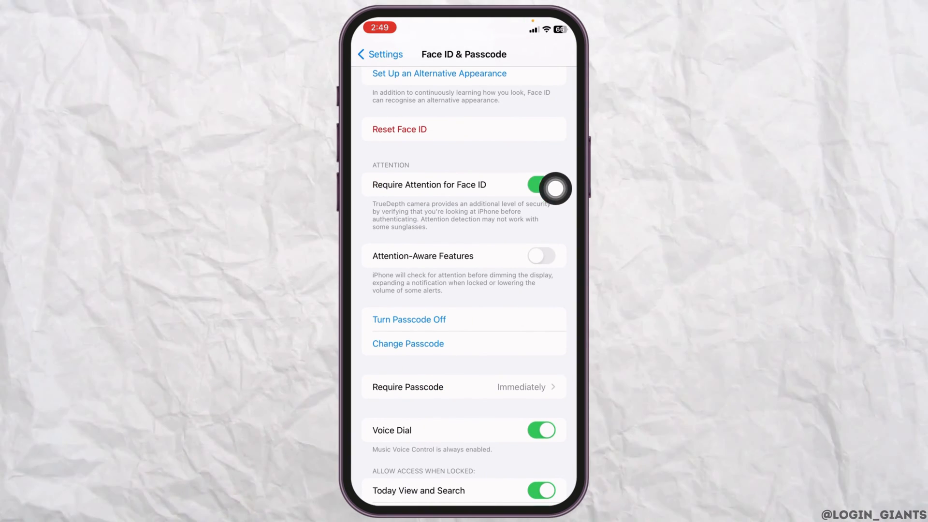
scroll("up", 3)
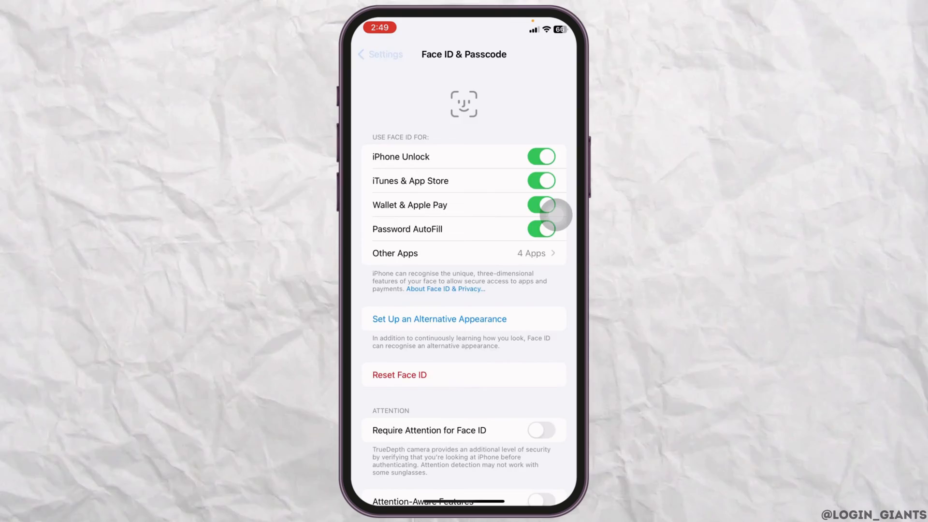
Step: Bring up the slide-to-power-off screen from General > Shut Down, then dismiss it
left_click(379, 54)
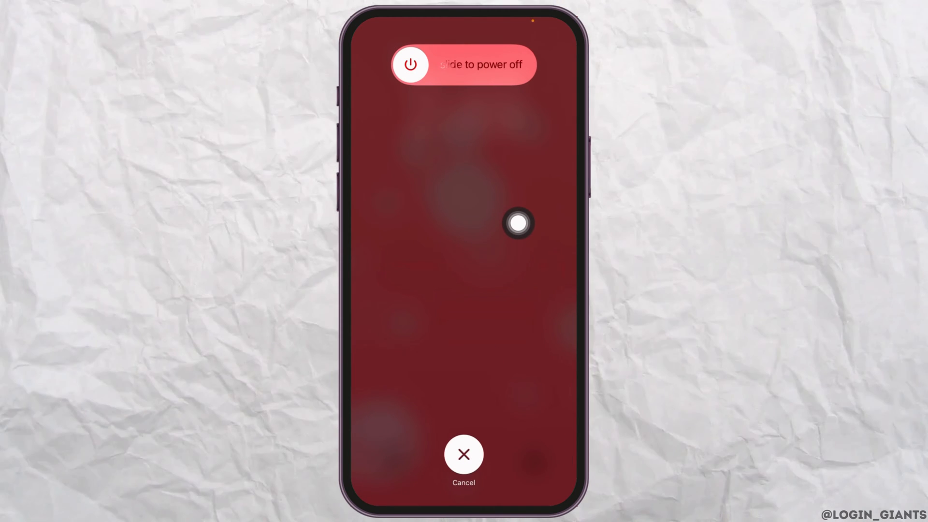
mouse_move(556, 261)
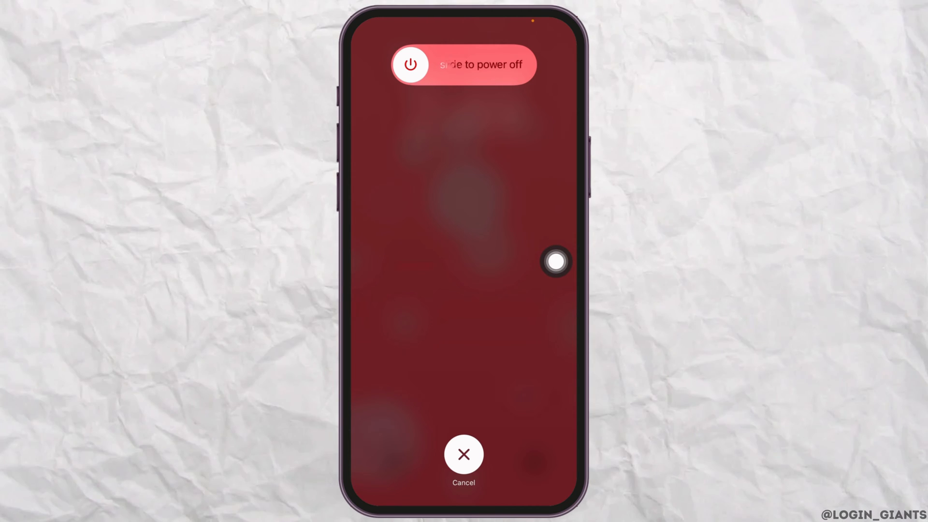
left_click(463, 454)
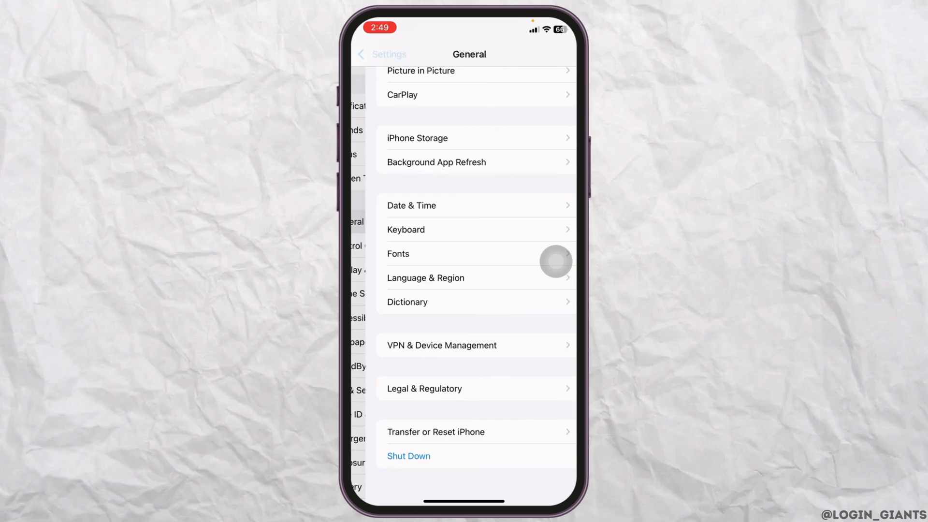
Step: Choose Reset All Settings under General > Transfer or Reset iPhone, reaching the passcode prompt
left_click(382, 54)
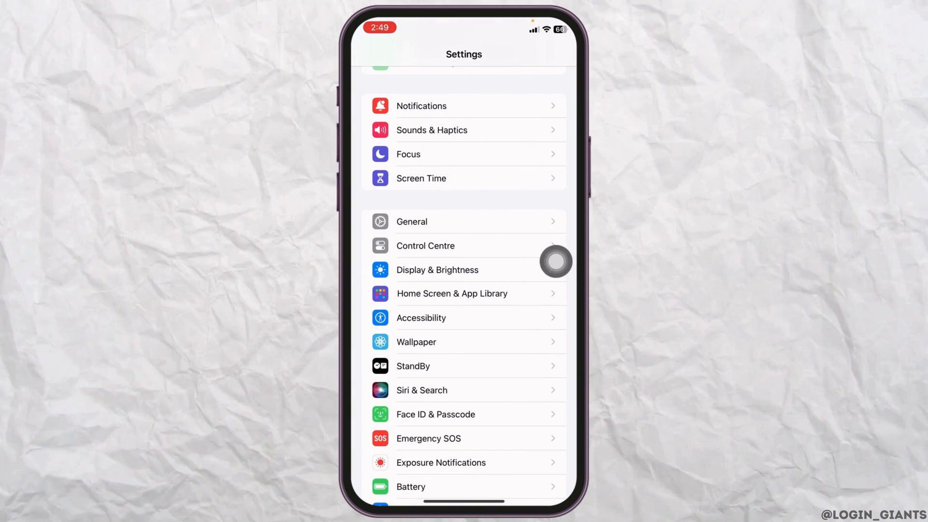
left_click(411, 222)
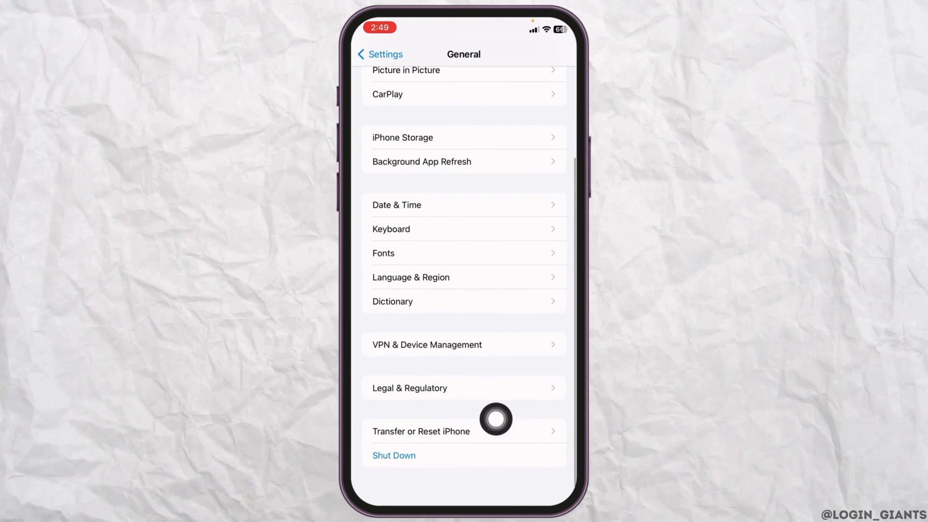
left_click(421, 431)
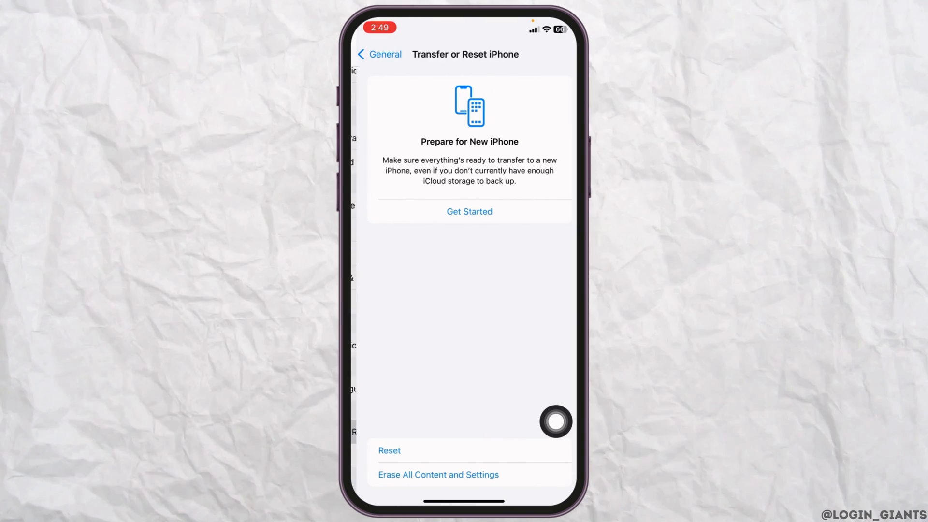
left_click(389, 451)
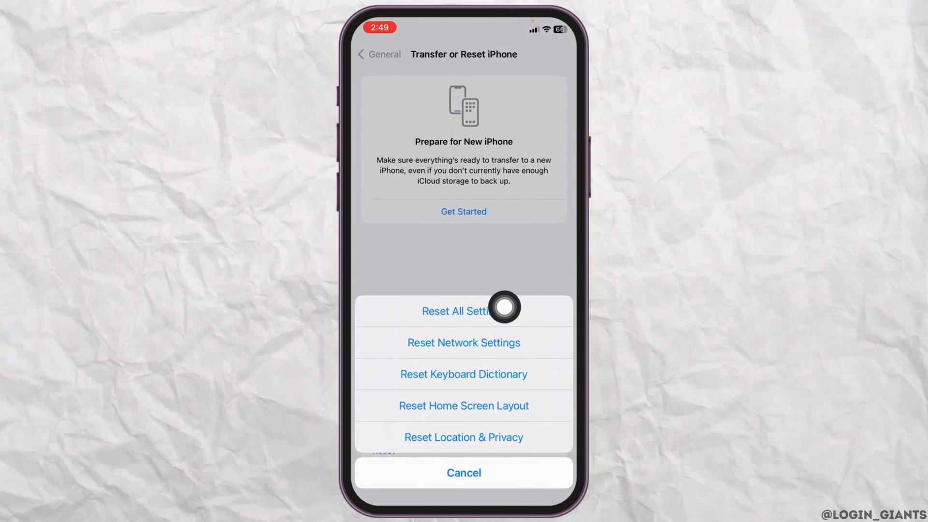
left_click(463, 311)
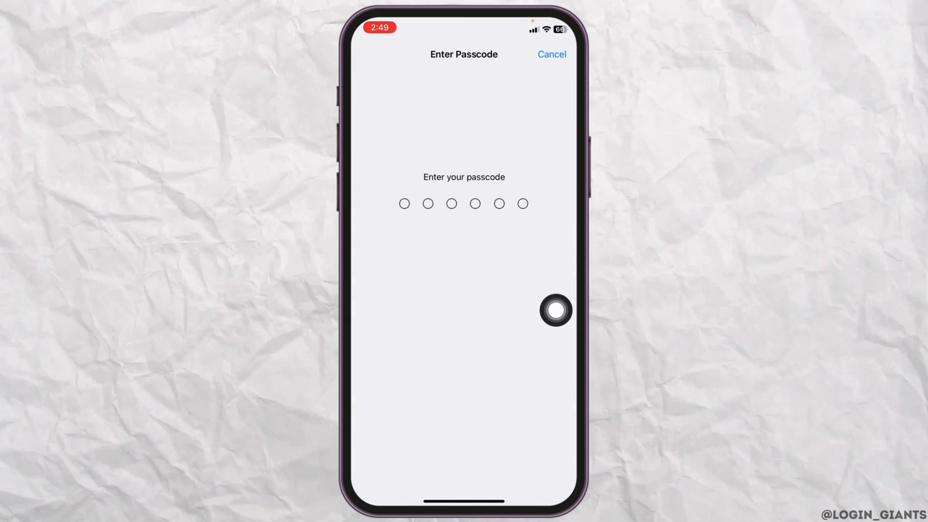